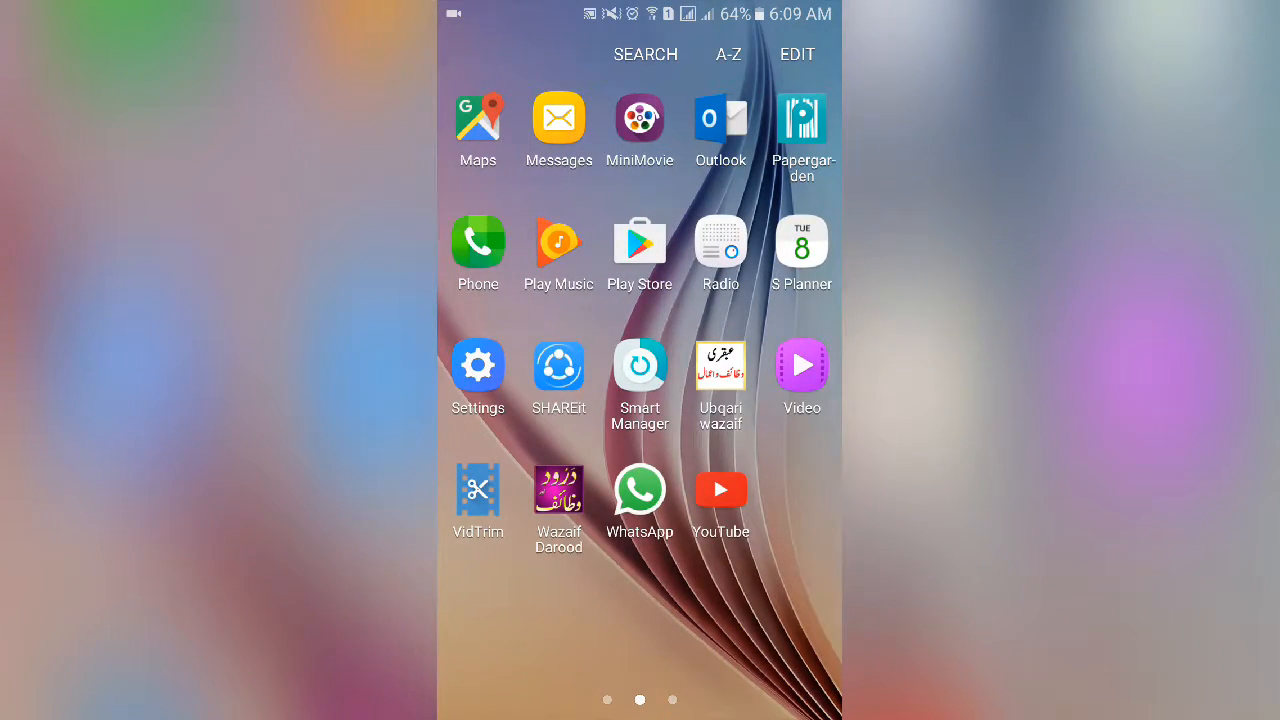
# Step: Search Play Store for 'skype' and open the Skype - free IM & video calls listing
pyautogui.click(639, 240)
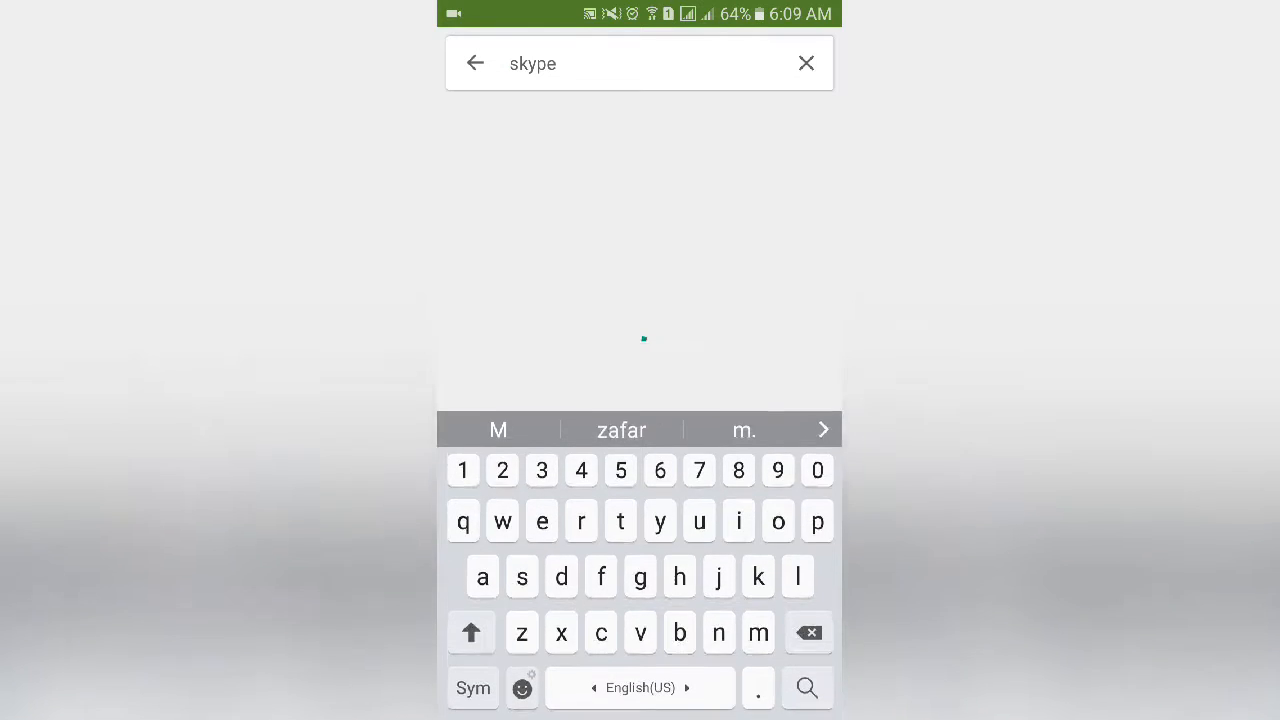
pyautogui.click(807, 688)
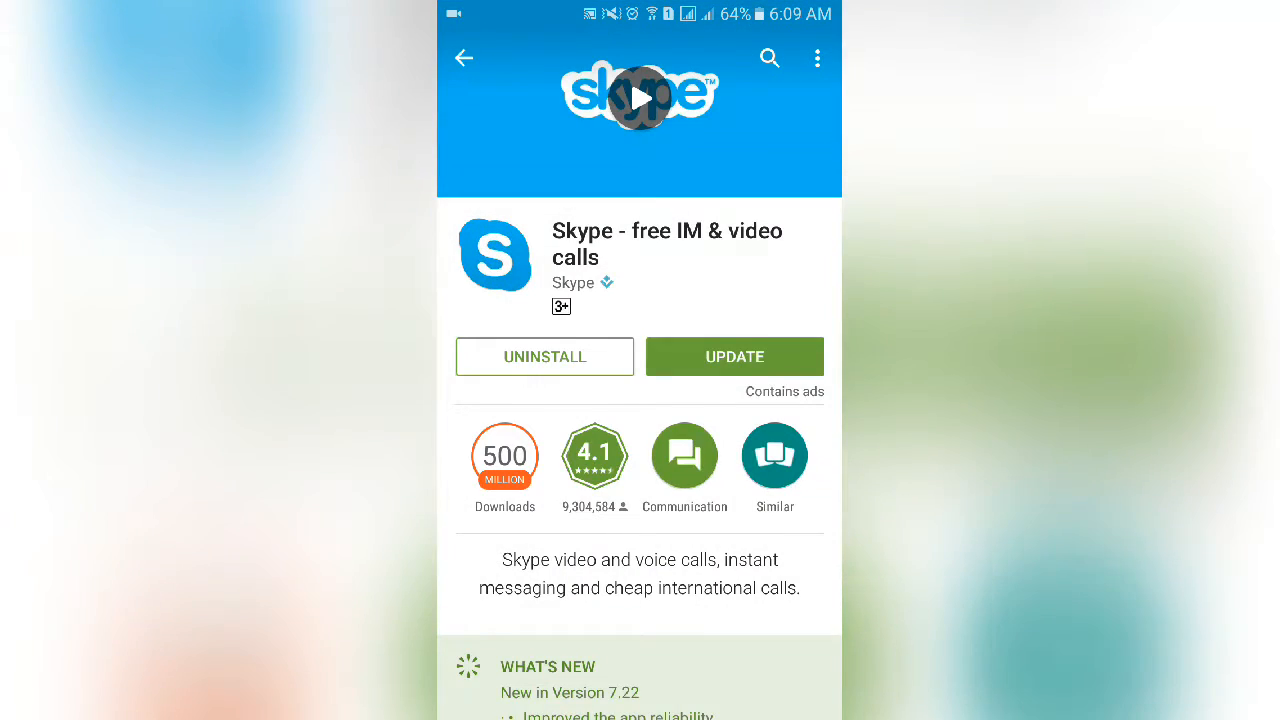
pyautogui.scroll(-3)
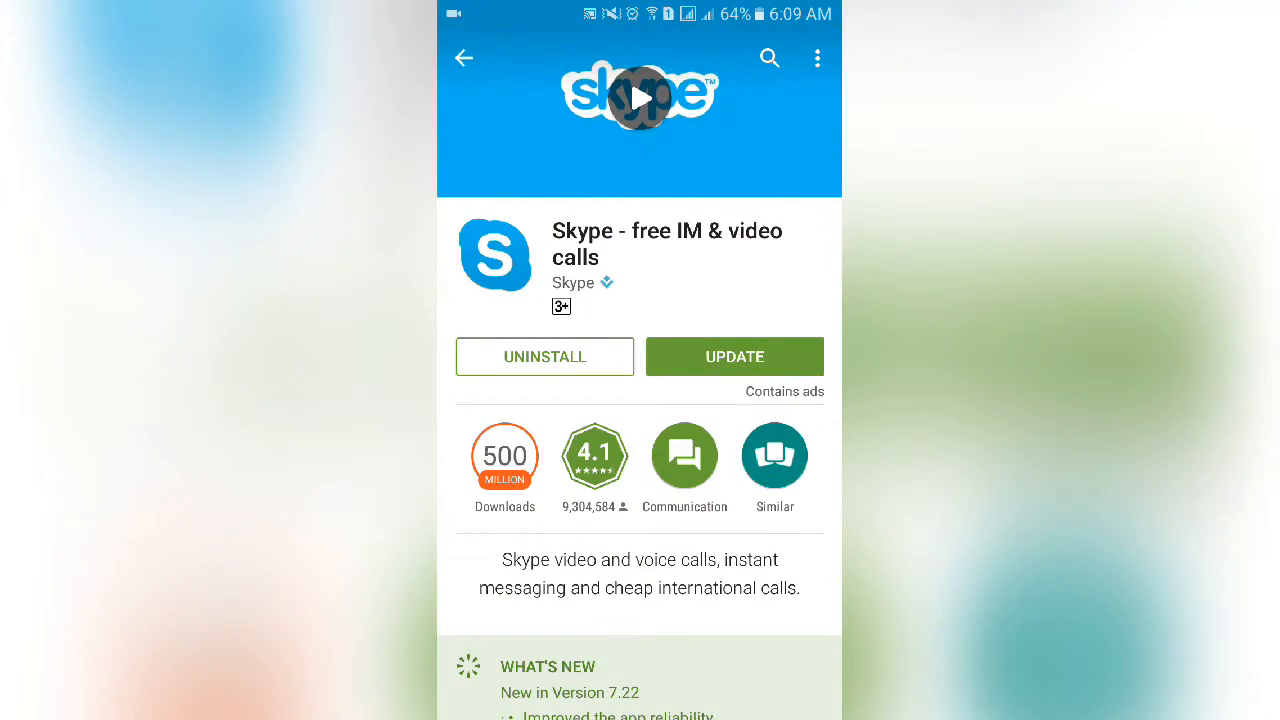
# Step: Launch the installed Skype app and accept its Terms of Use
pyautogui.click(463, 57)
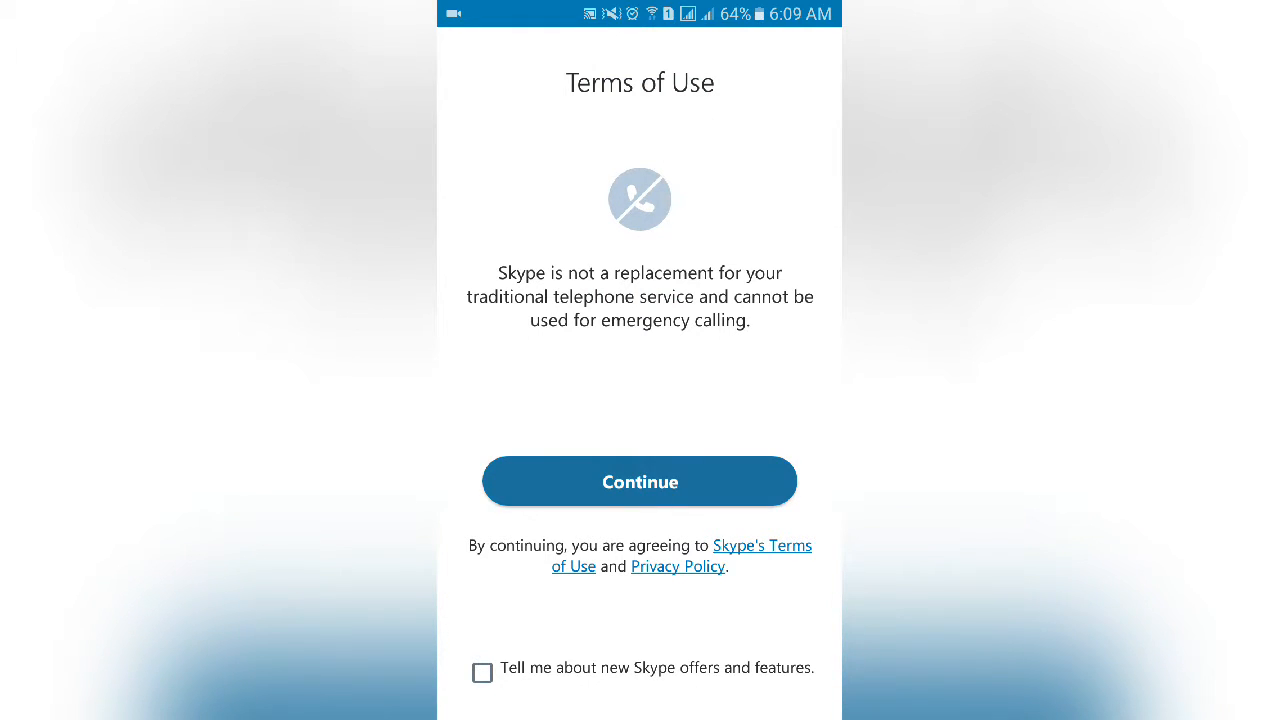
pyautogui.click(639, 481)
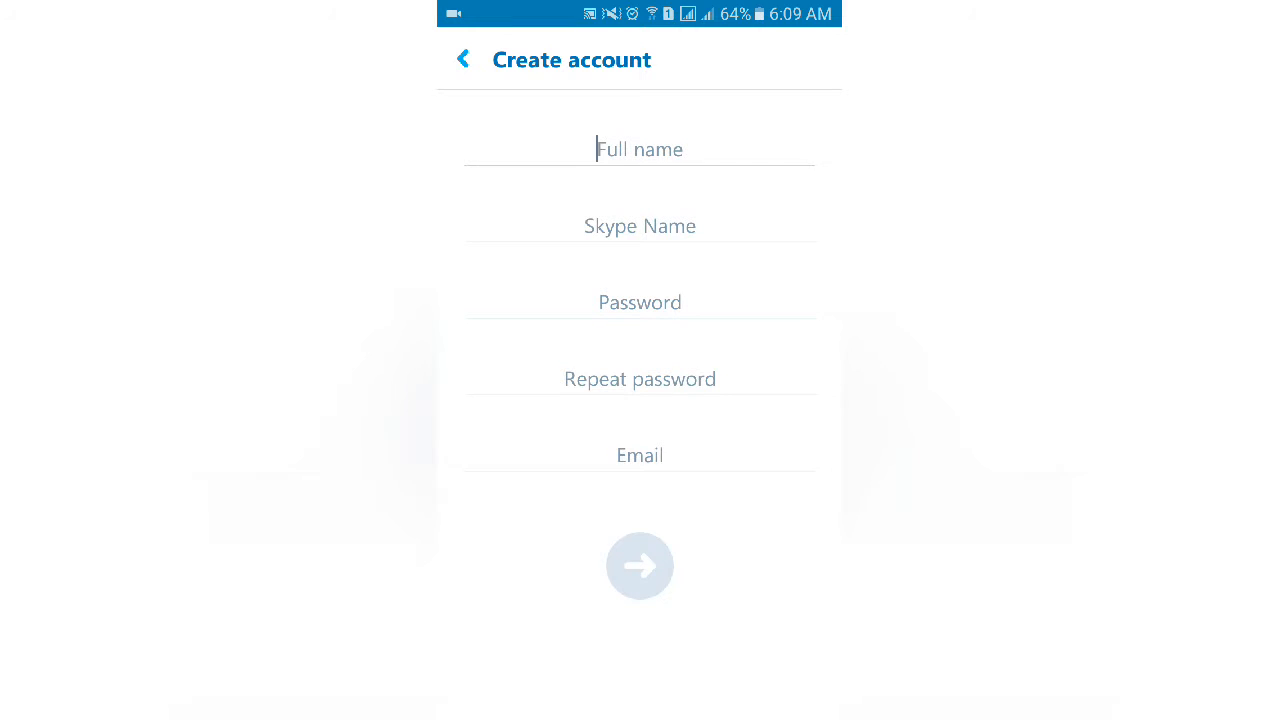
# Step: Complete the Create account form for AWI TECH with Skype name, password and email, and submit
pyautogui.click(639, 149)
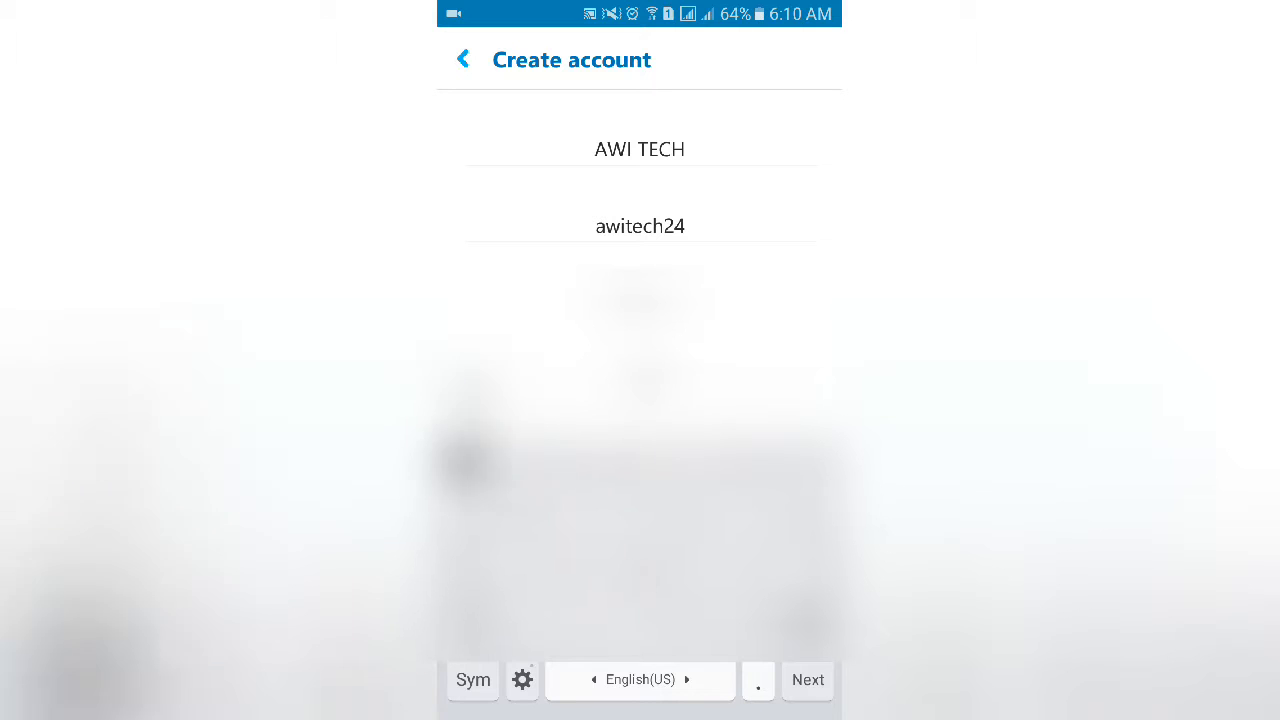
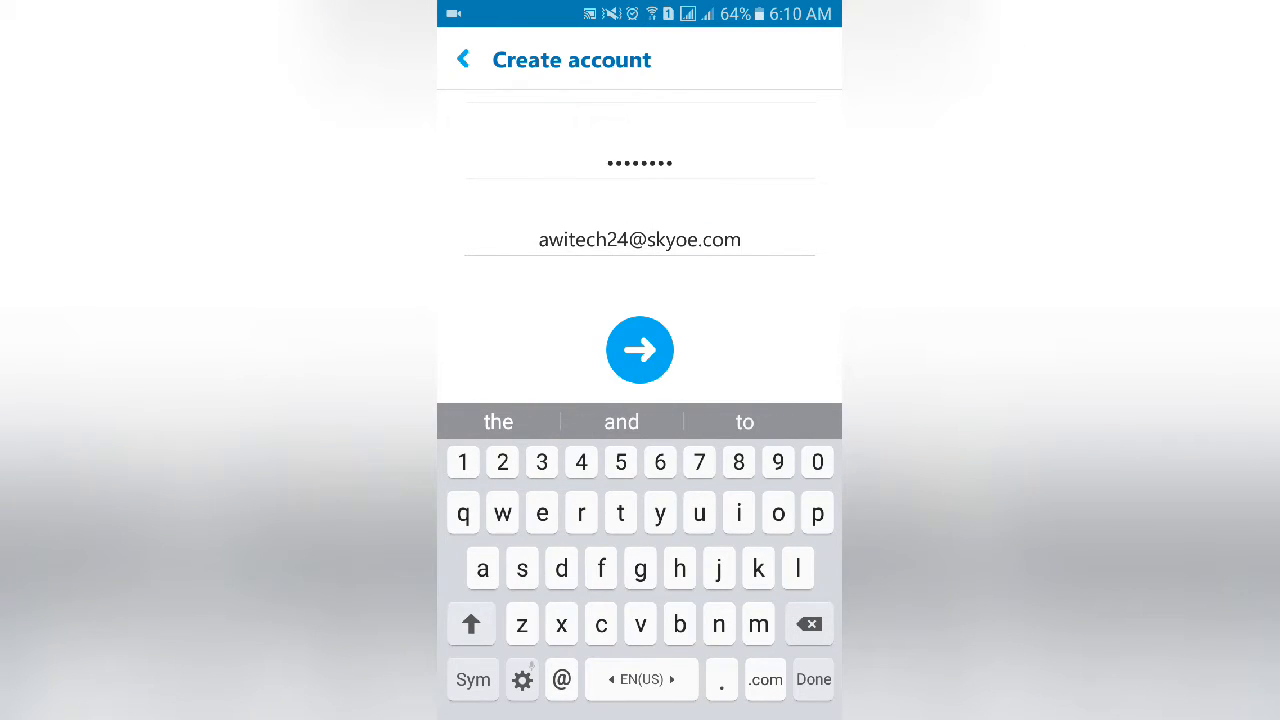
pyautogui.click(639, 350)
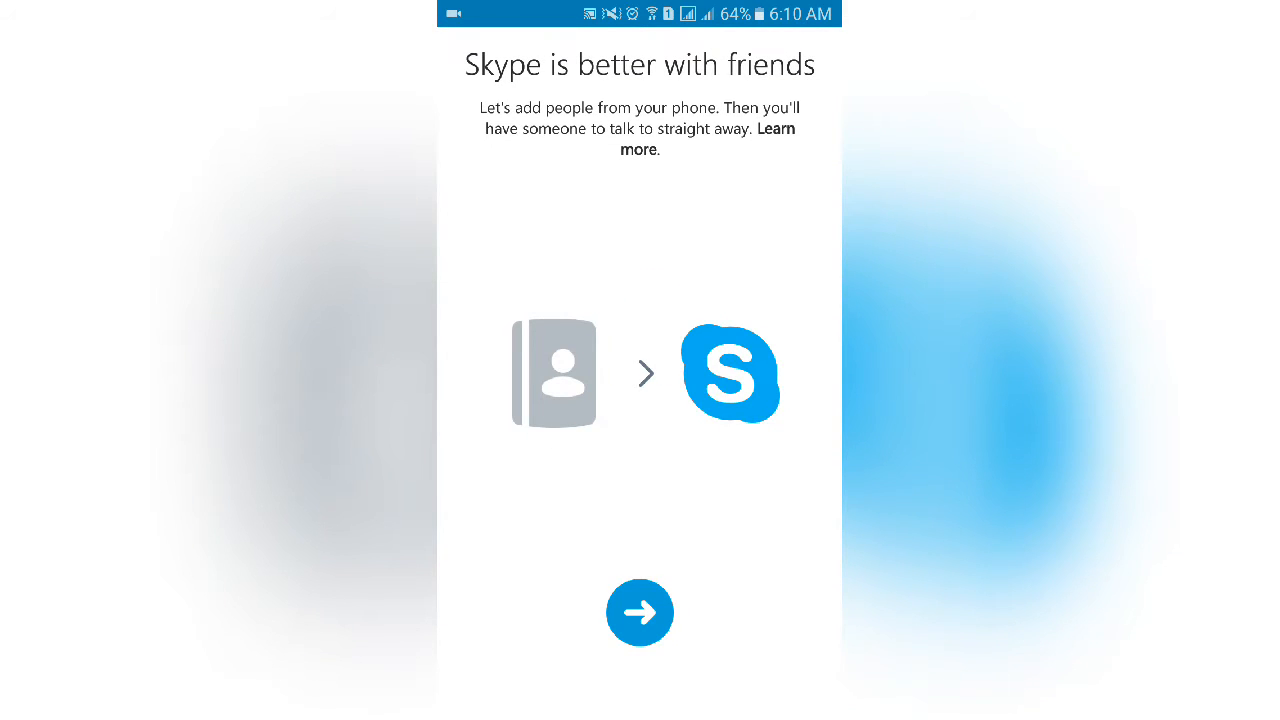
# Step: Allow contacts and camera access, clear the overlay warning, and open the profile panel
pyautogui.click(640, 612)
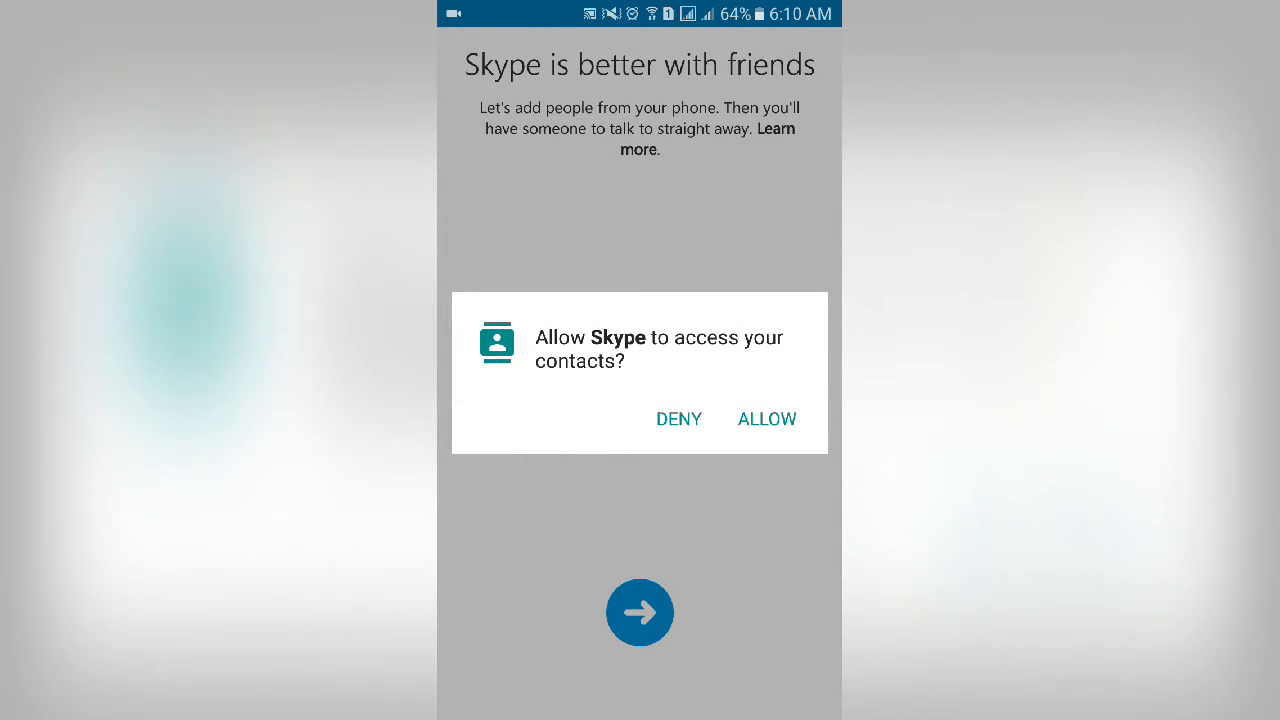
pyautogui.click(766, 418)
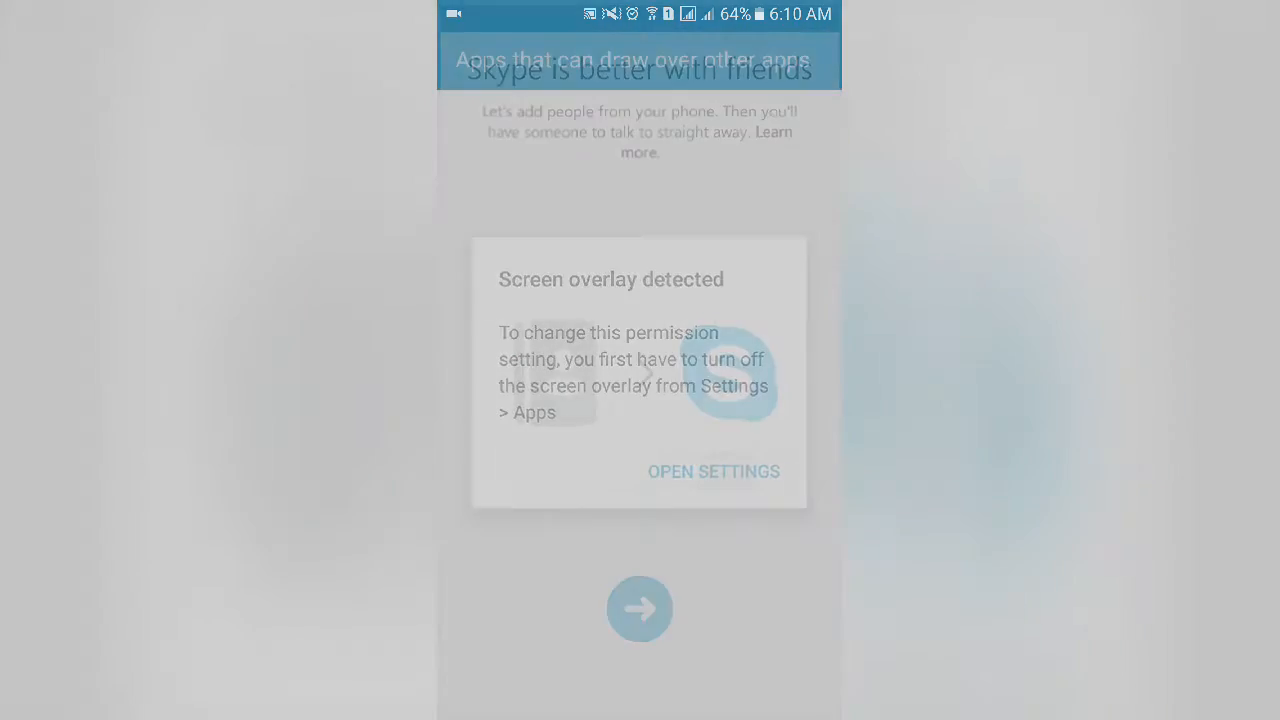
pyautogui.click(713, 471)
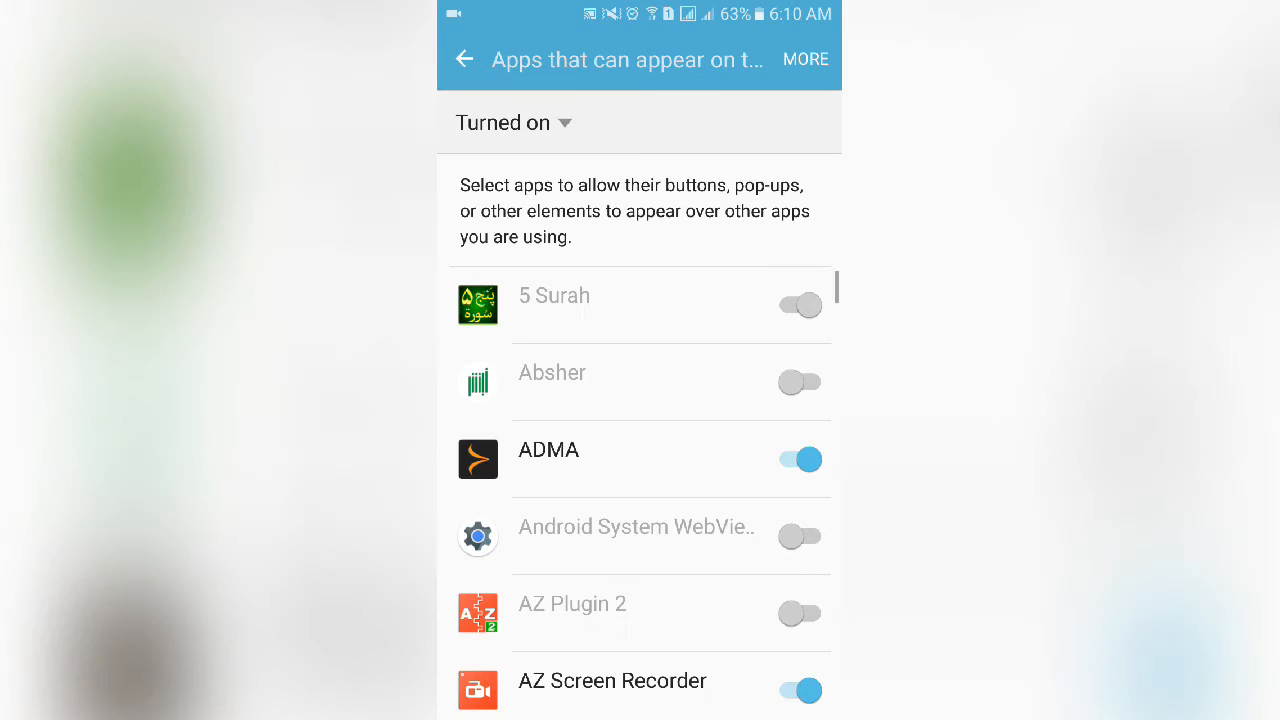
pyautogui.click(799, 304)
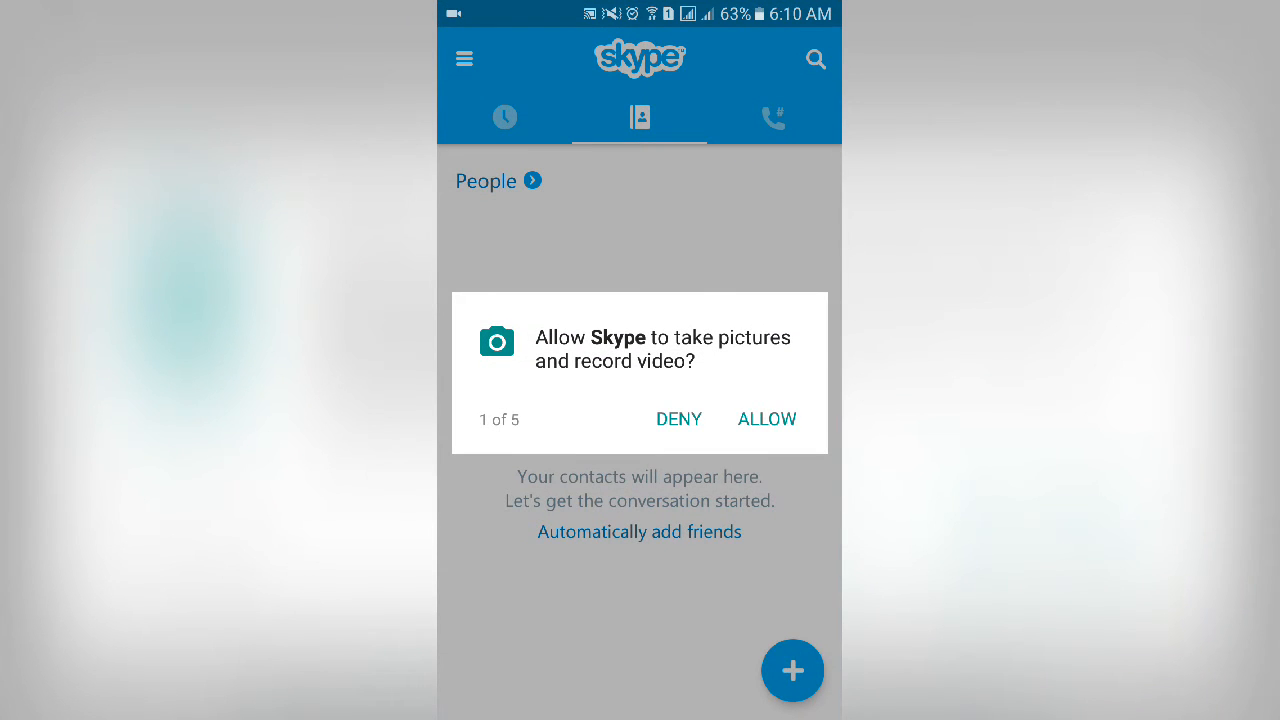
pyautogui.click(766, 418)
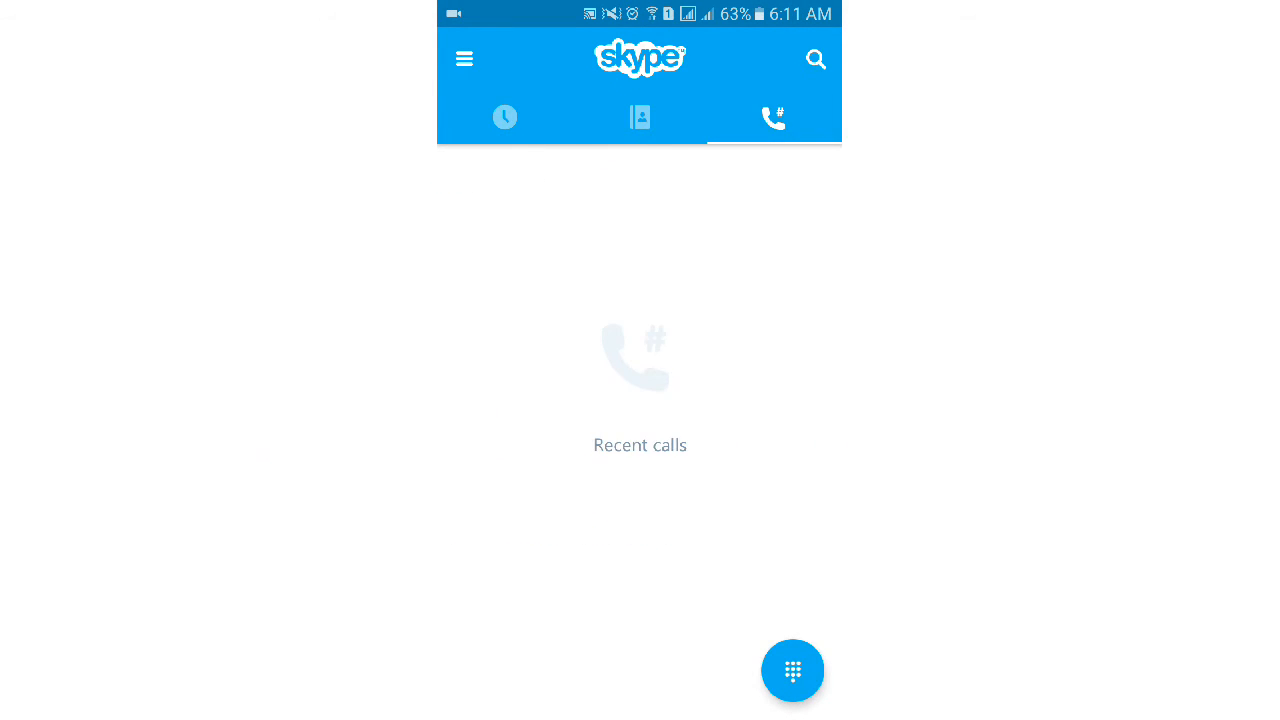
pyautogui.click(464, 58)
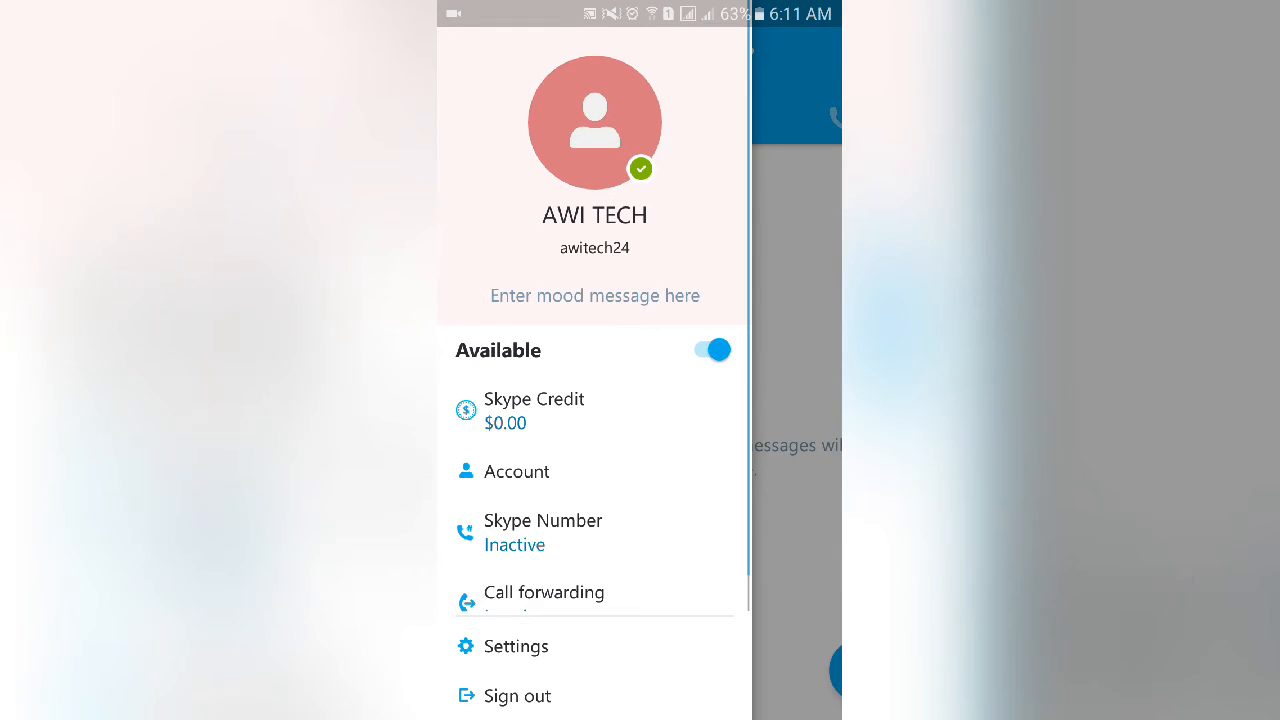
# Step: Choose a gallery photo as AWI TECH's avatar, then show the Contacts add options
pyautogui.click(594, 122)
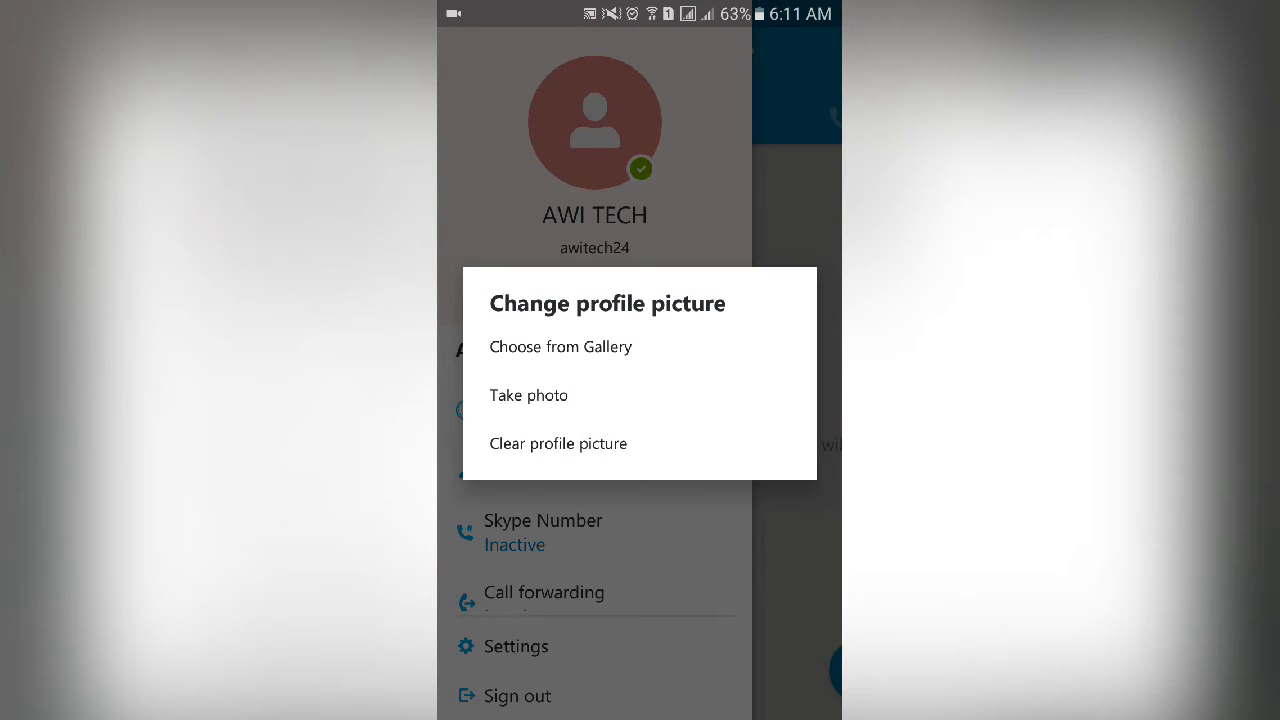
pyautogui.click(560, 347)
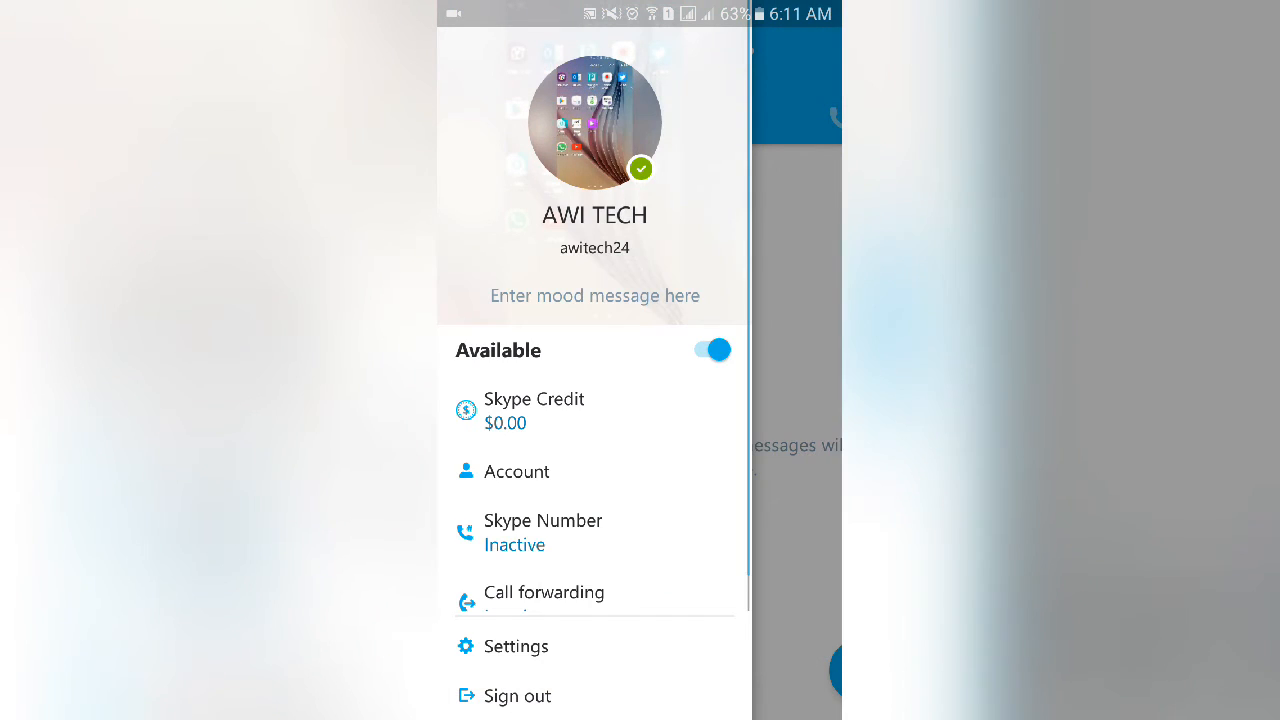
pyautogui.click(594, 122)
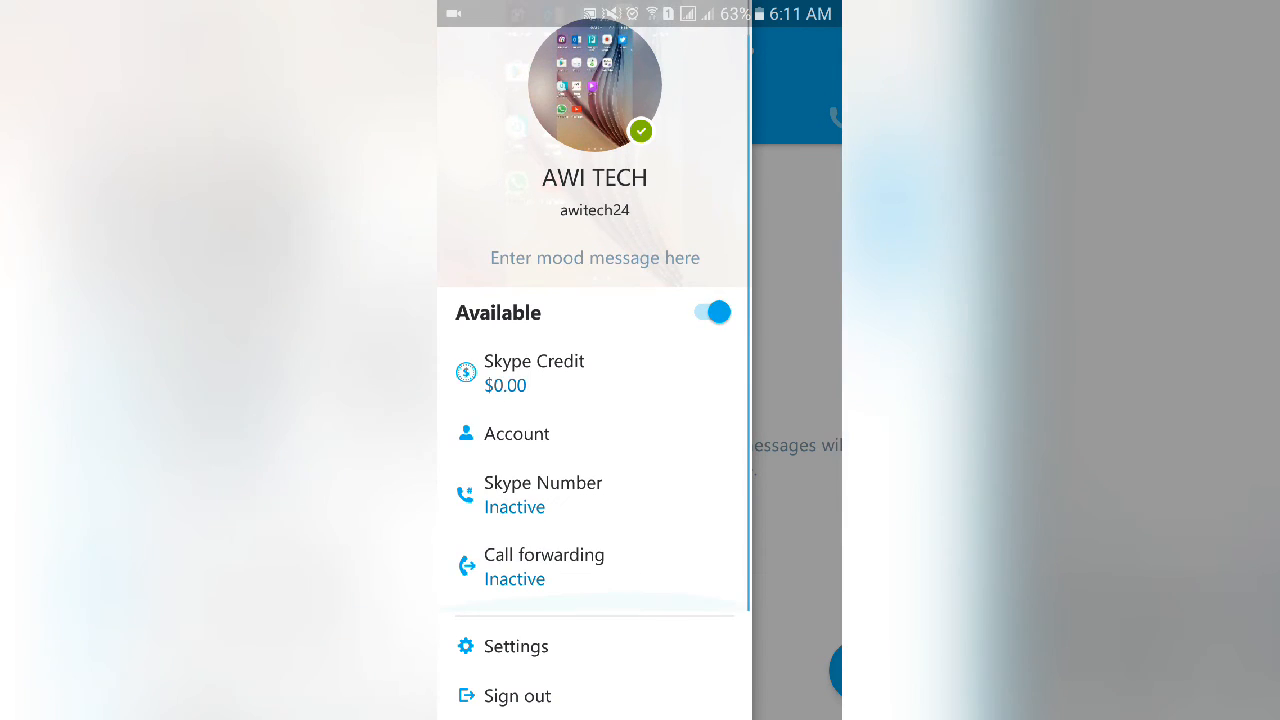
pyautogui.click(711, 312)
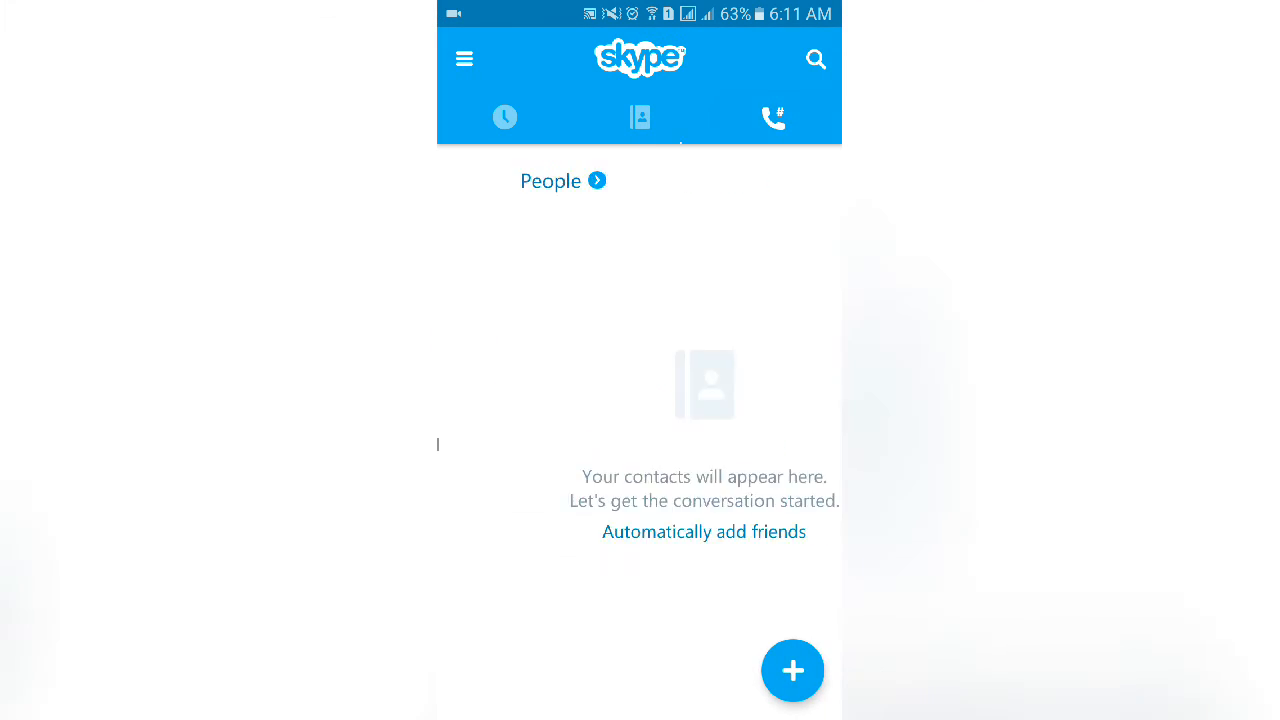
pyautogui.click(792, 670)
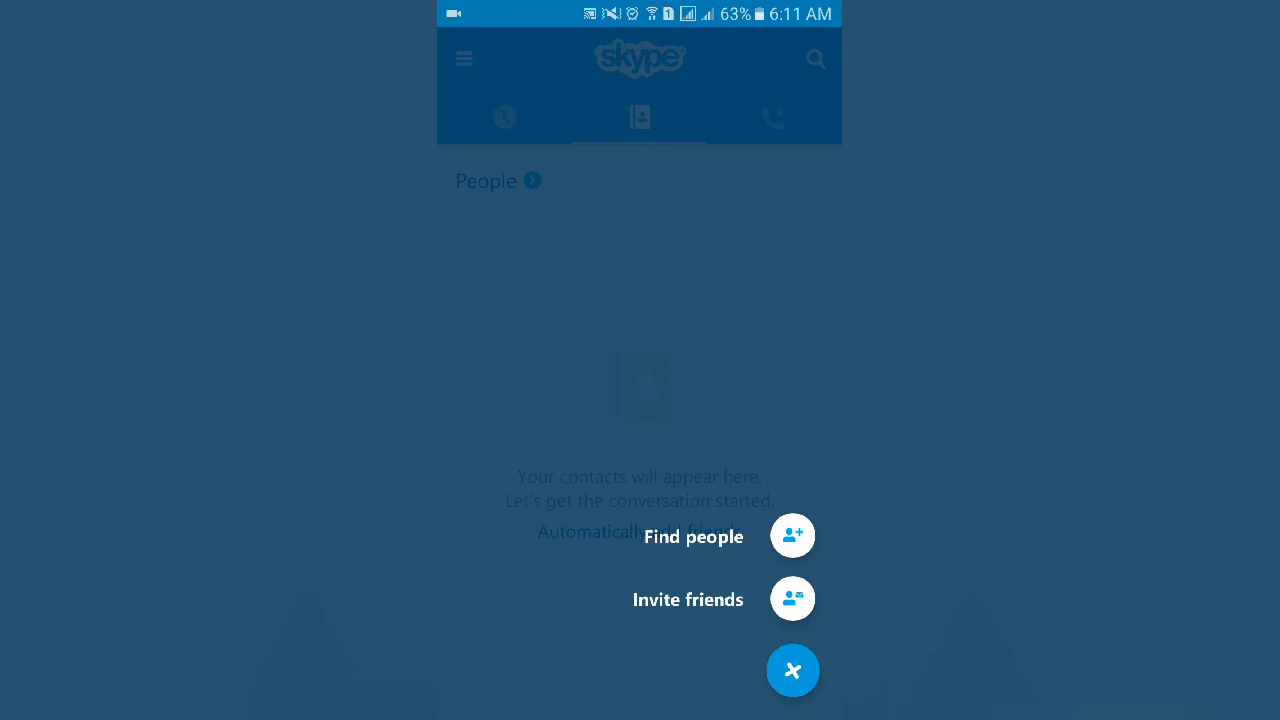